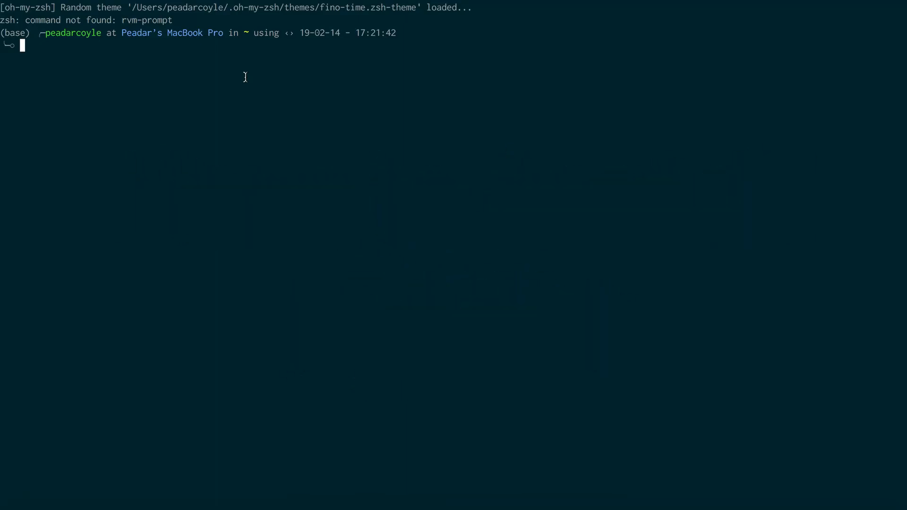
{"action": "type", "text": "conda"}
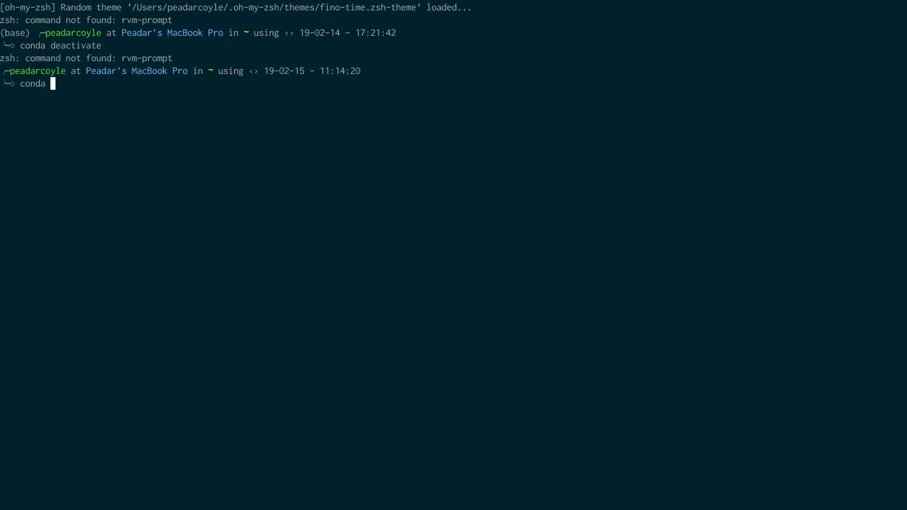
{"action": "type", "text": "create -n"}
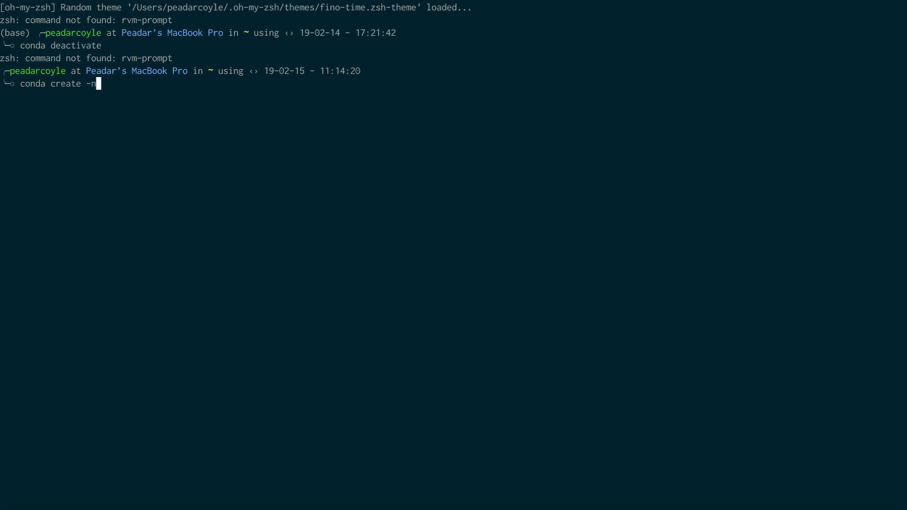
{"action": "type", "text": "ppp3"}
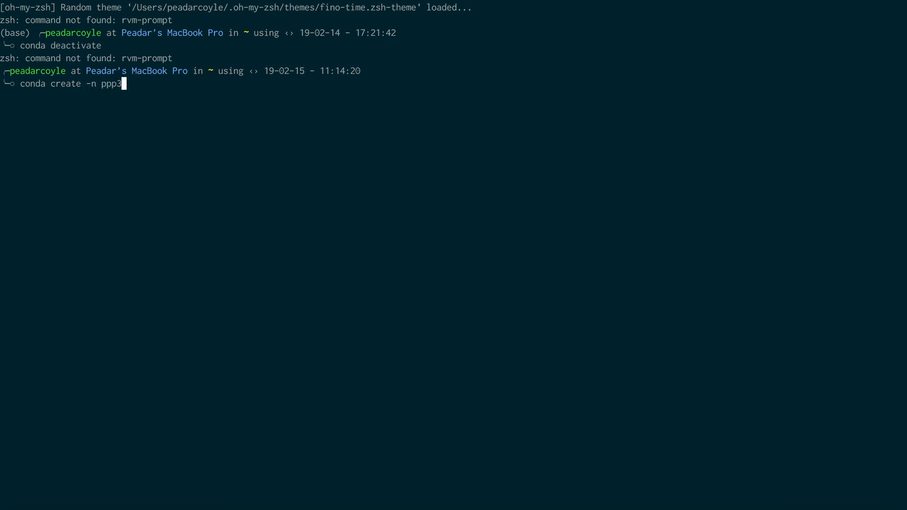
{"action": "type", "text": "pyth"}
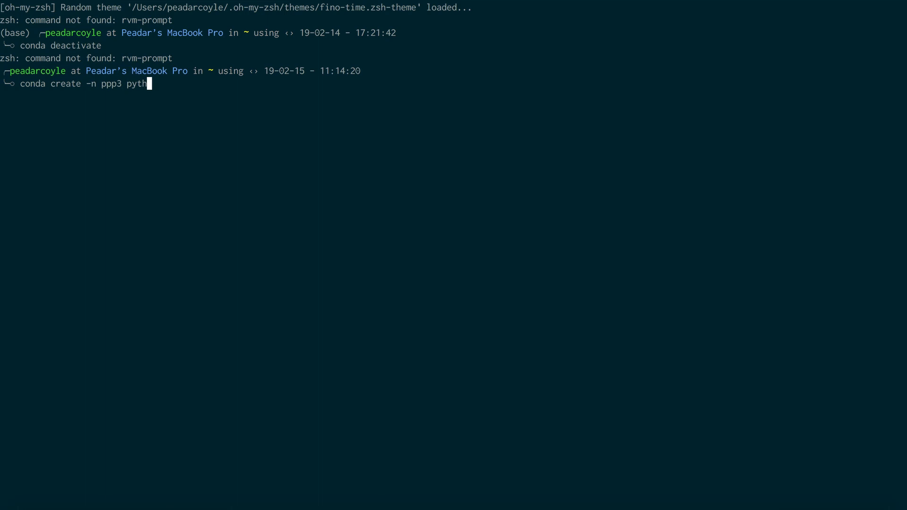
{"action": "type", "text": "on=3.6"}
{"action": "type", "text": "y"}
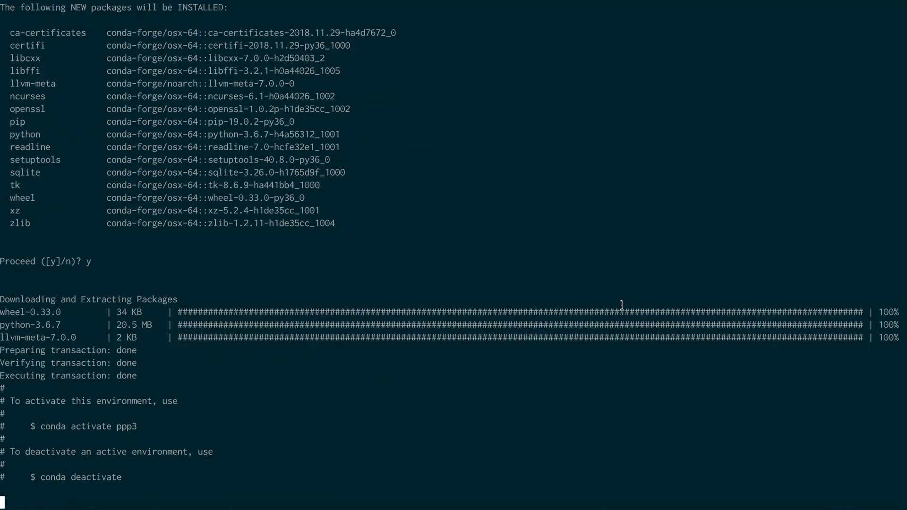
{"action": "type", "text": "conda activate ppp3"}
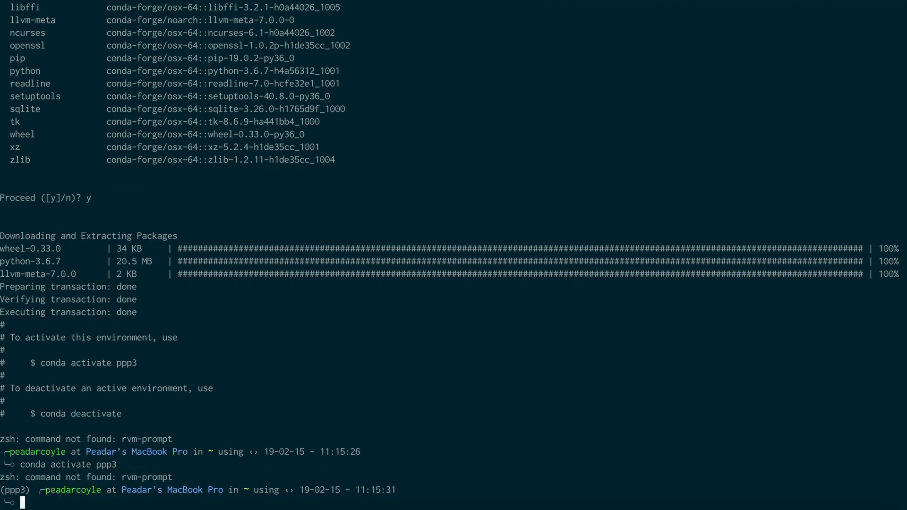
{"action": "type", "text": "ipython"}
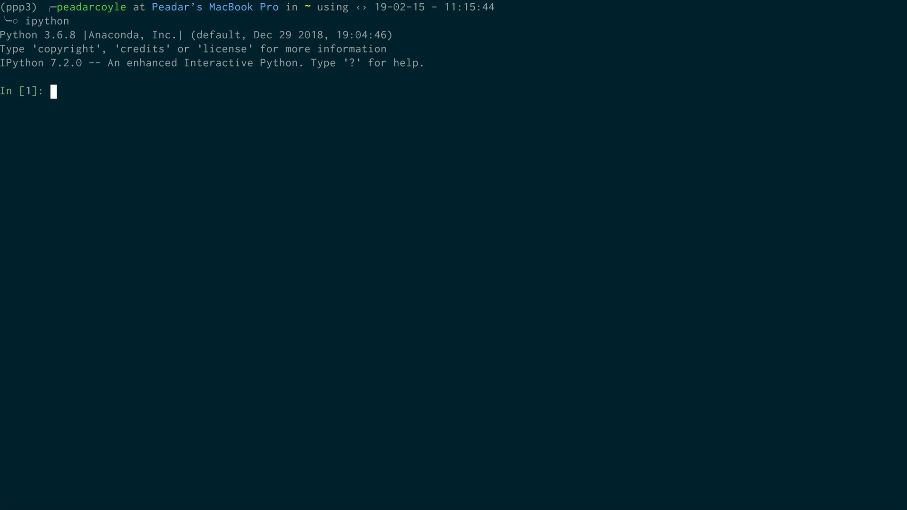
{"action": "type", "text": "import pymc3 as pm"}
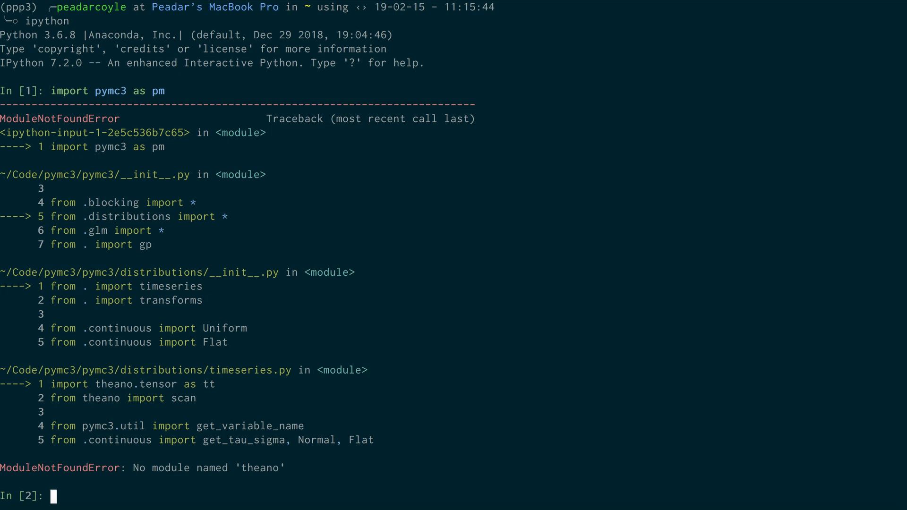
{"action": "type", "text": "conda install -c conda-f"}
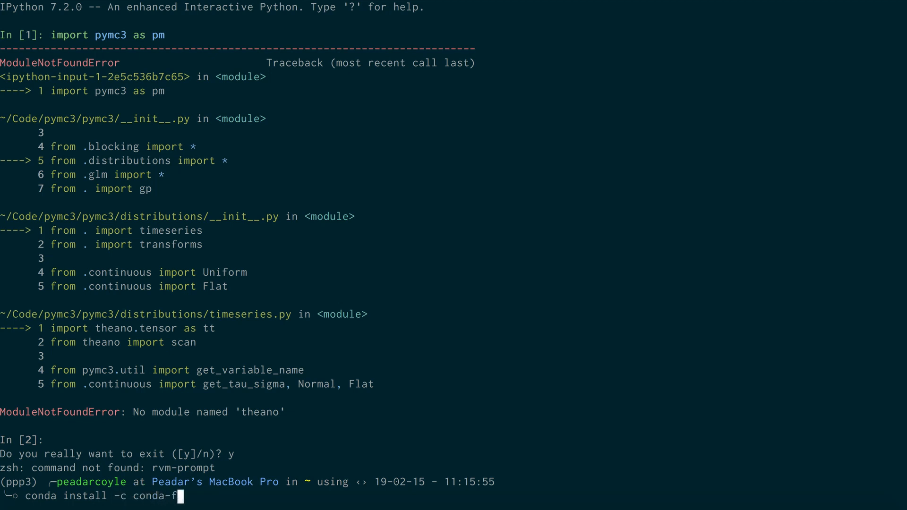
{"action": "type", "text": "orge thea"}
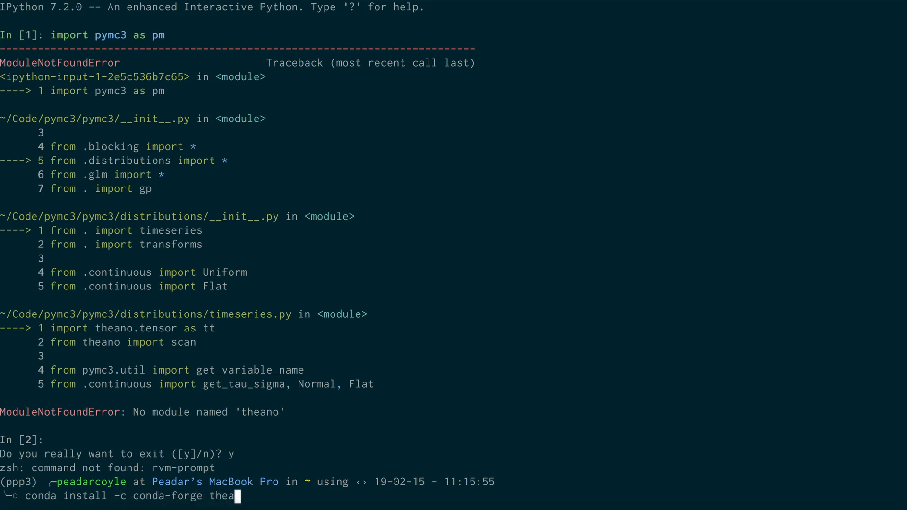
{"action": "type", "text": "no pymc3"}
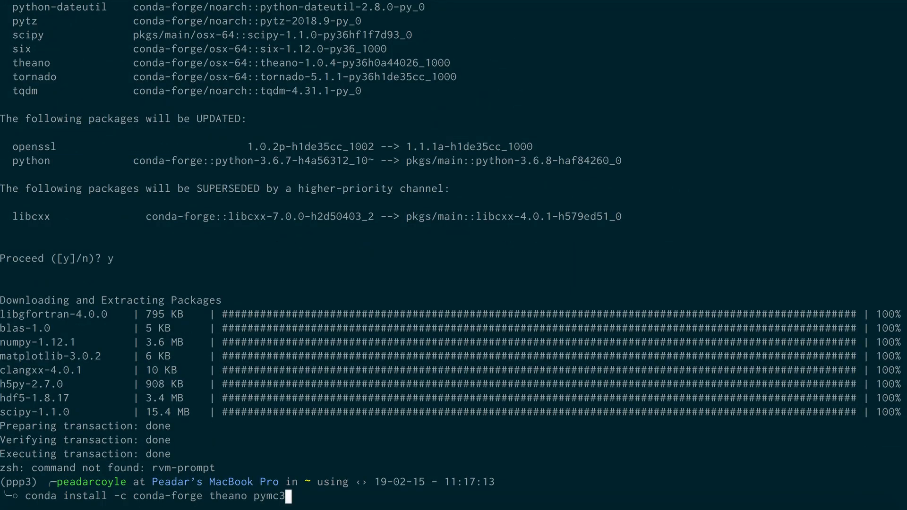
{"action": "type", "text": "ipython"}
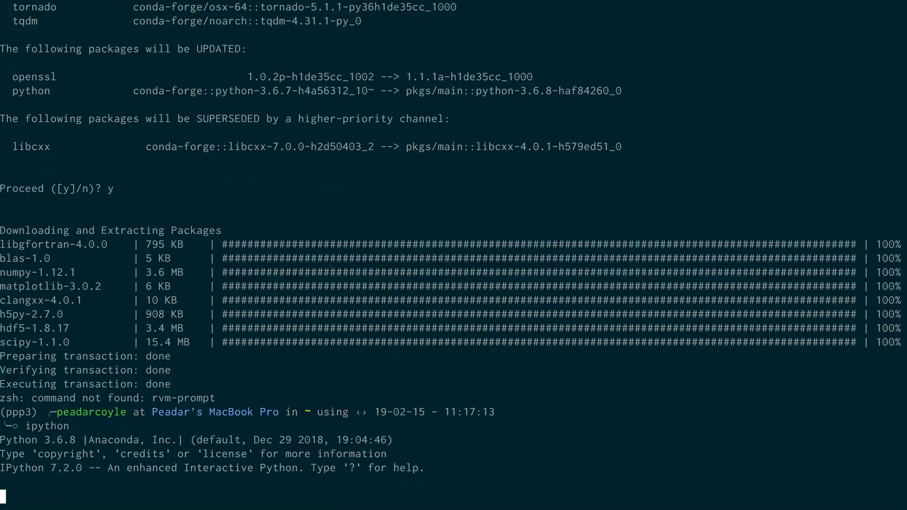
{"action": "type", "text": "import pymc3 as pm"}
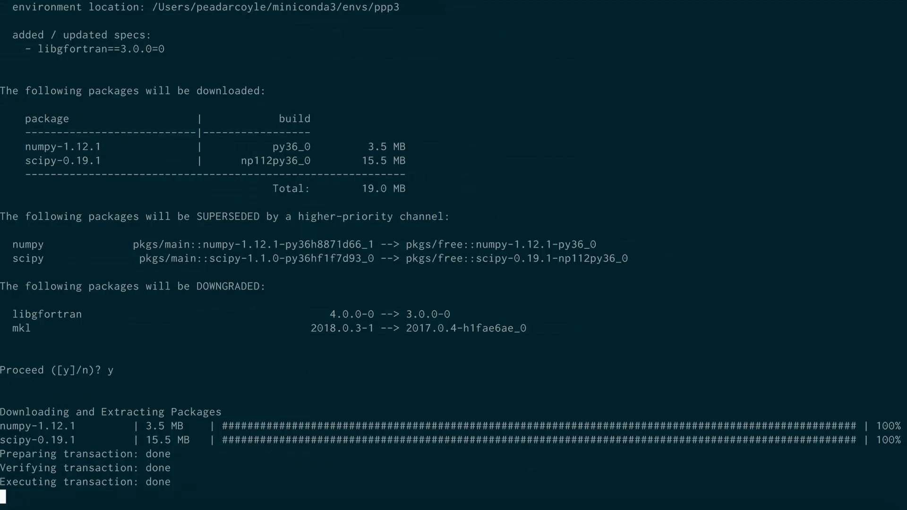
{"action": "type", "text": "ipython"}
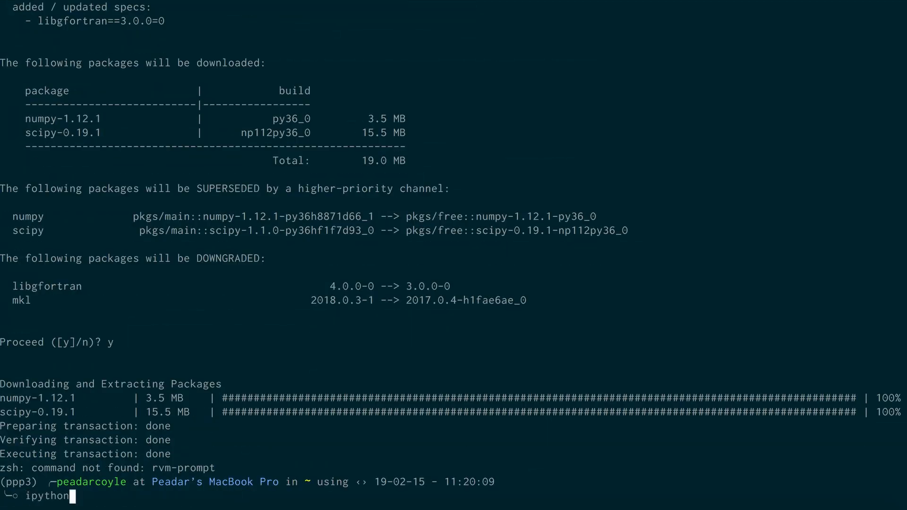
{"action": "type", "text": "import pymc3 as pm"}
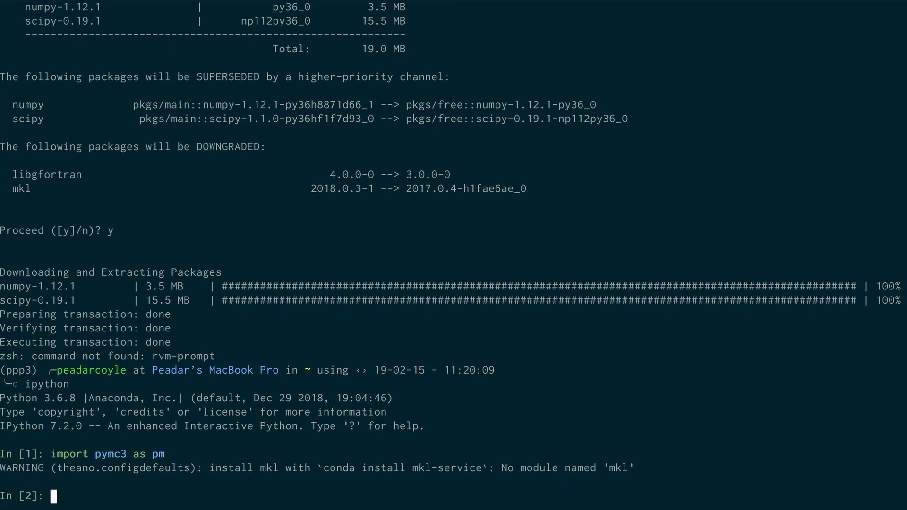
{"action": "mouse_move", "coordinate": [296, 436]}
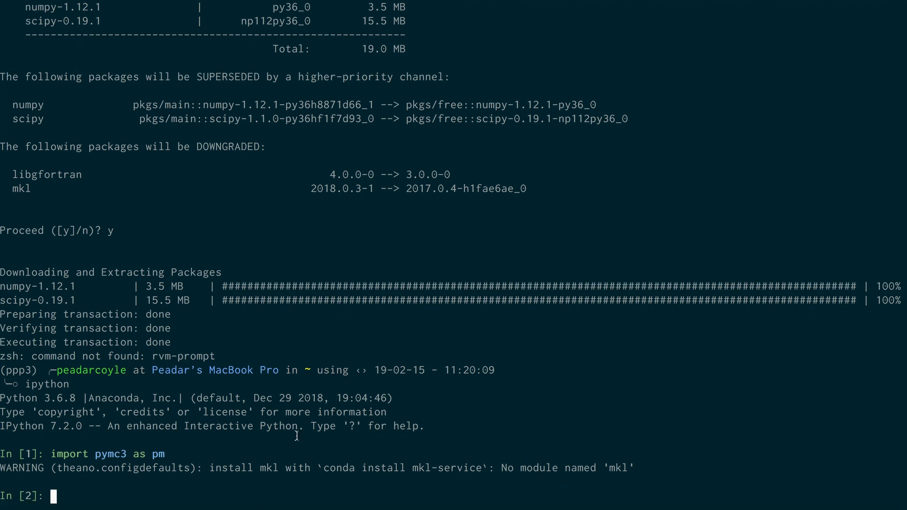
{"action": "mouse_move", "coordinate": [294, 437]}
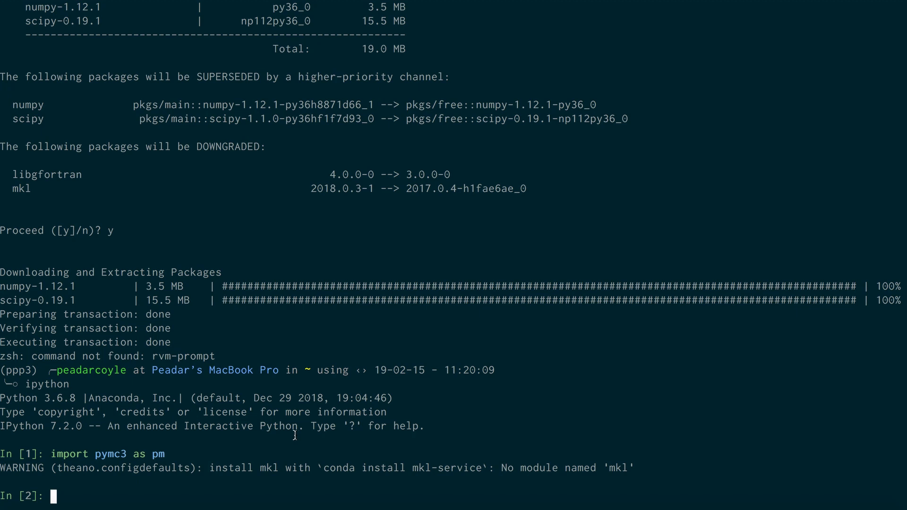
{"action": "mouse_move", "coordinate": [288, 426]}
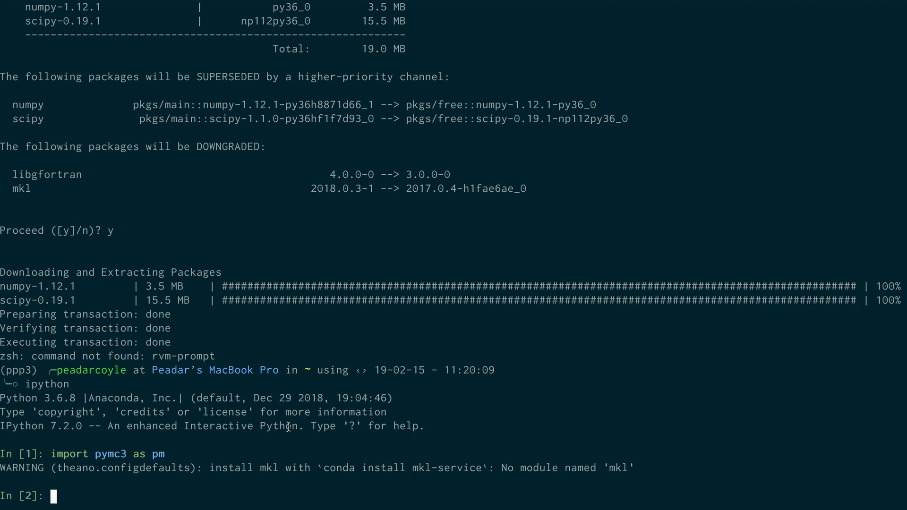